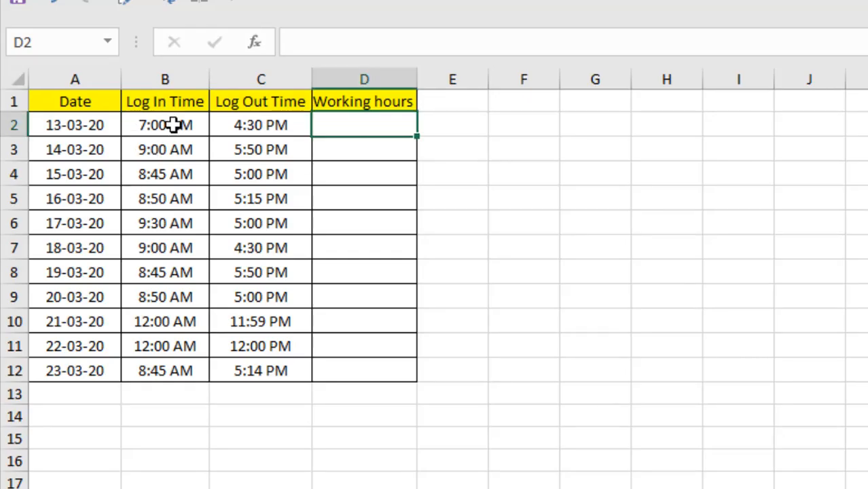
# Begin the =C2-B2 formula in D2 to compute the first working duration
pyautogui.click(260, 124)
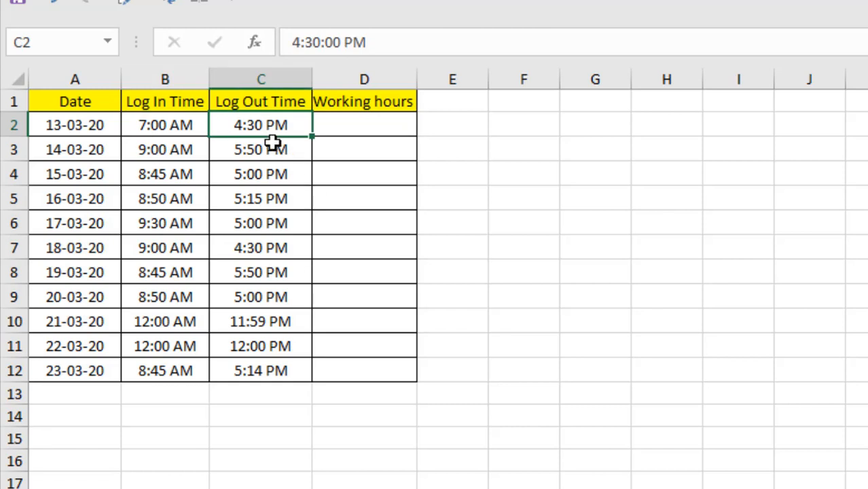
pyautogui.click(364, 124)
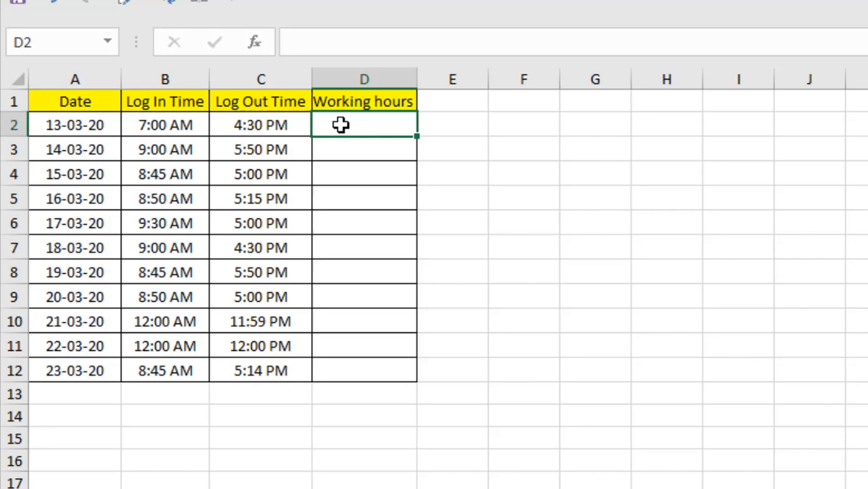
pyautogui.write('=')
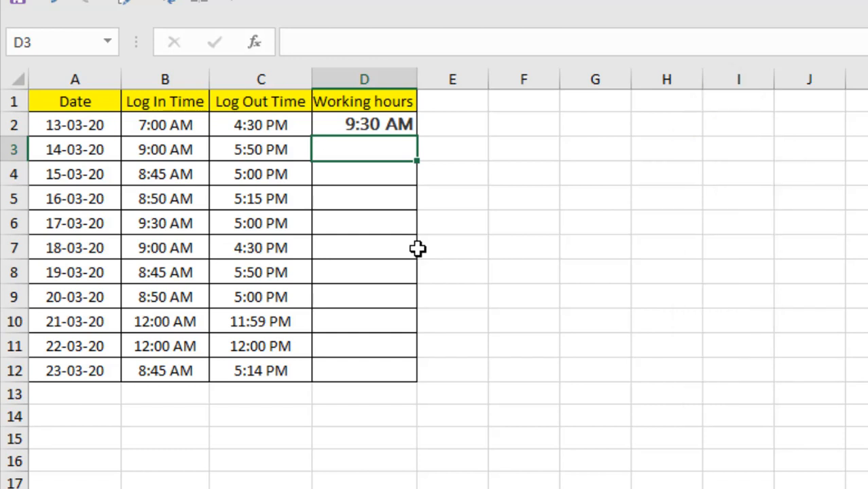
pyautogui.moveTo(364, 123)
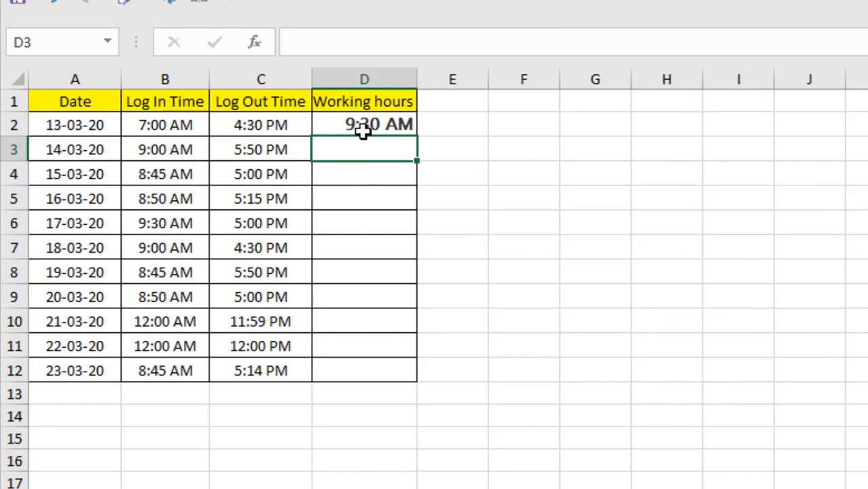
pyautogui.moveTo(381, 126)
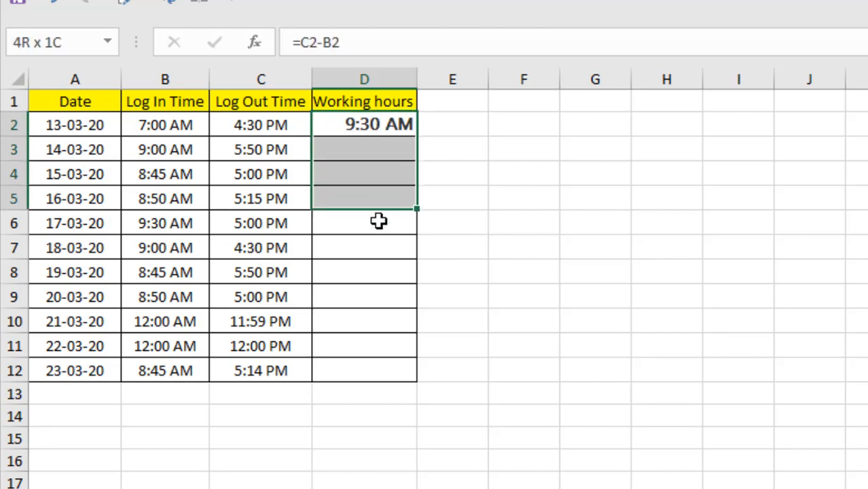
# Select the Working hours range D2:D12 for filling
pyautogui.moveTo(378, 220); pyautogui.dragTo(363, 370)
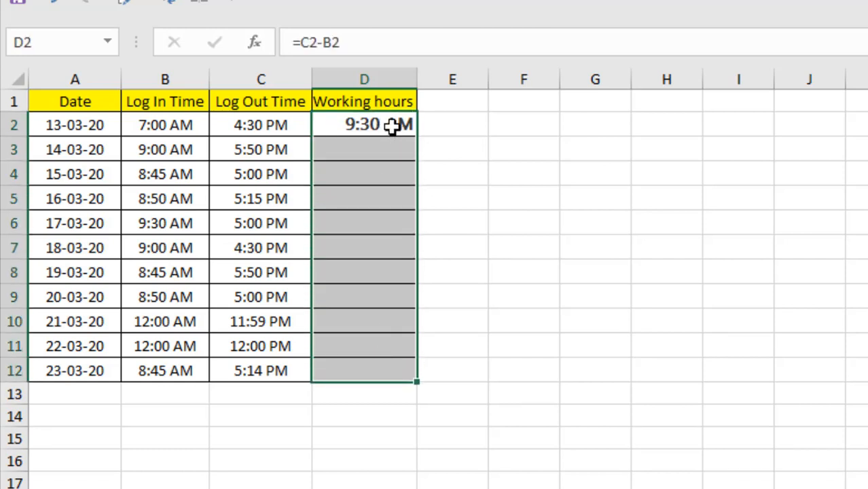
# Format the filled Working hours cells as 13:30 time, showing durations like 9:30 and 23:59
pyautogui.rightClick(363, 124)
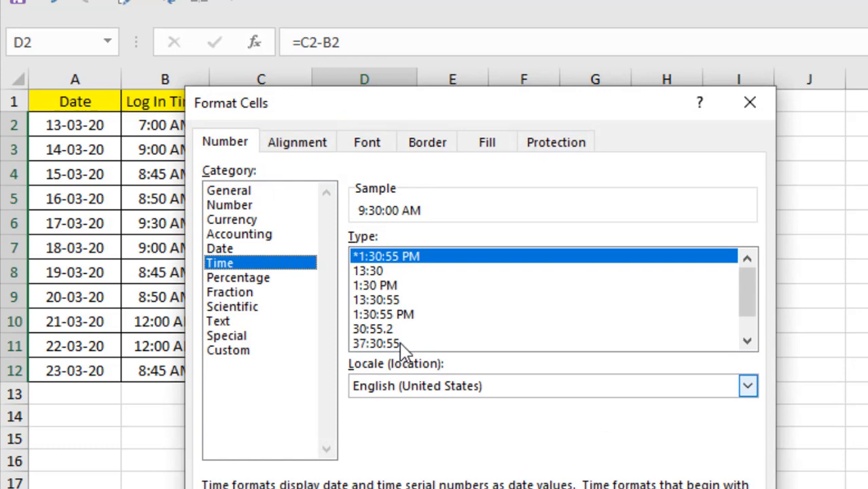
pyautogui.click(369, 270)
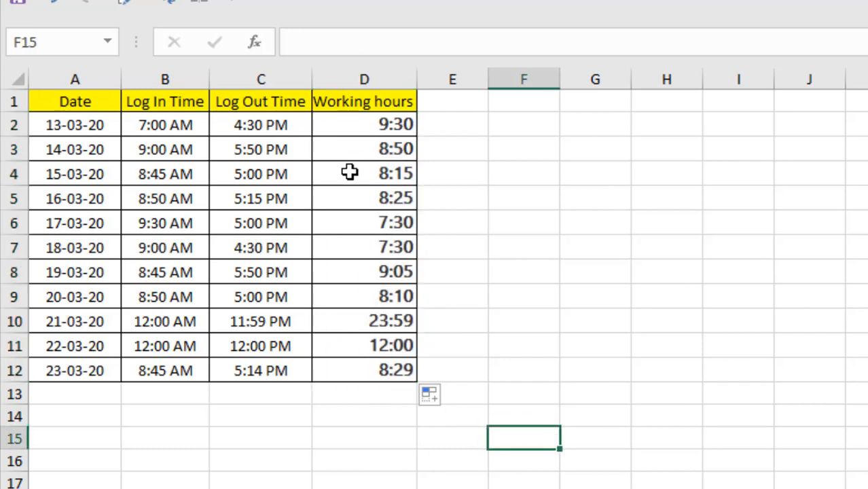
pyautogui.moveTo(296, 329)
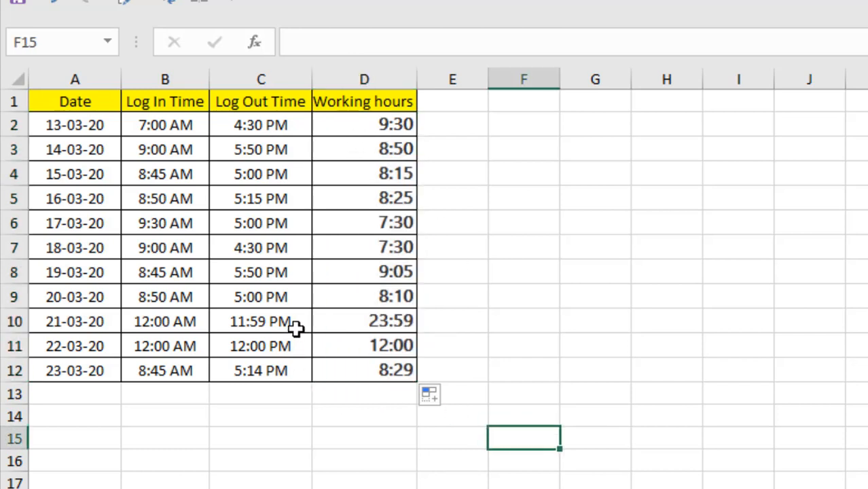
pyautogui.moveTo(302, 333)
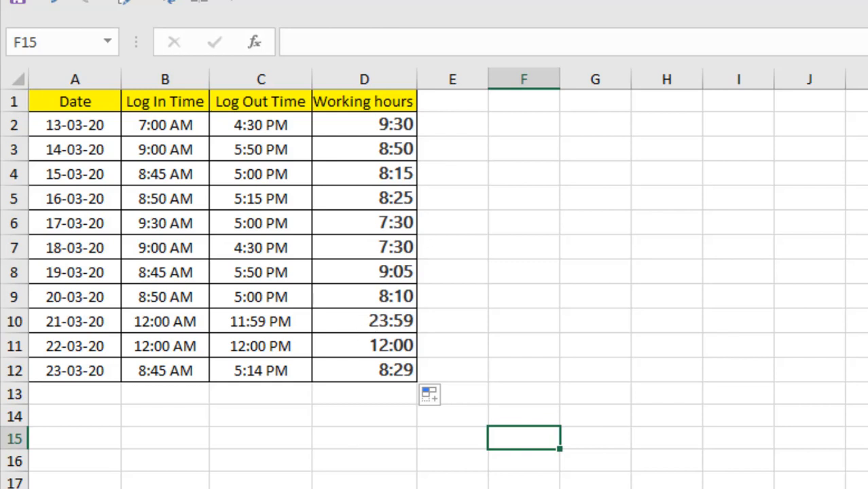
pyautogui.moveTo(179, 337)
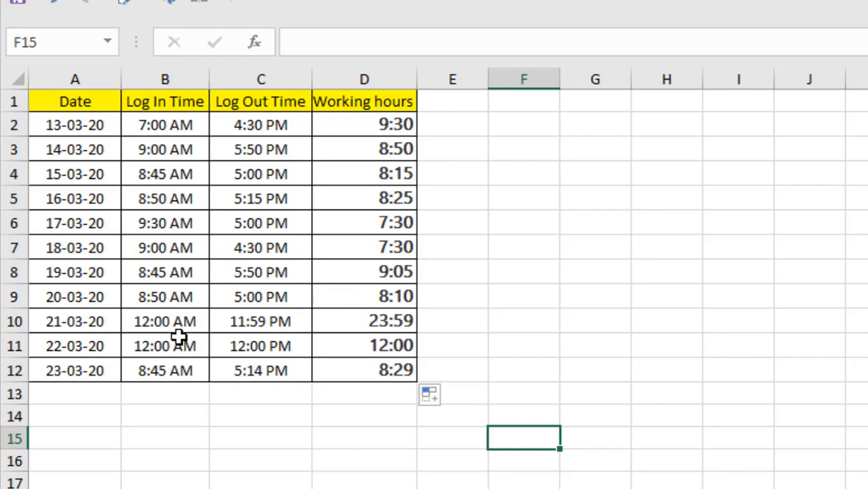
pyautogui.click(164, 321)
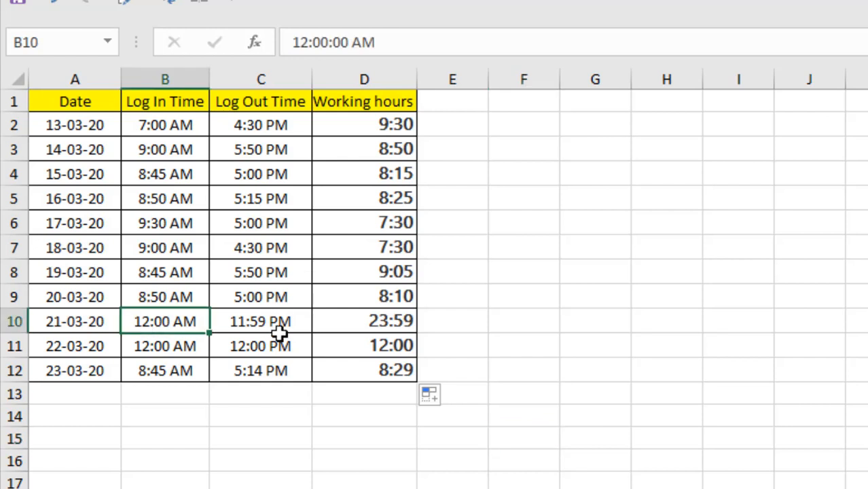
pyautogui.click(260, 321)
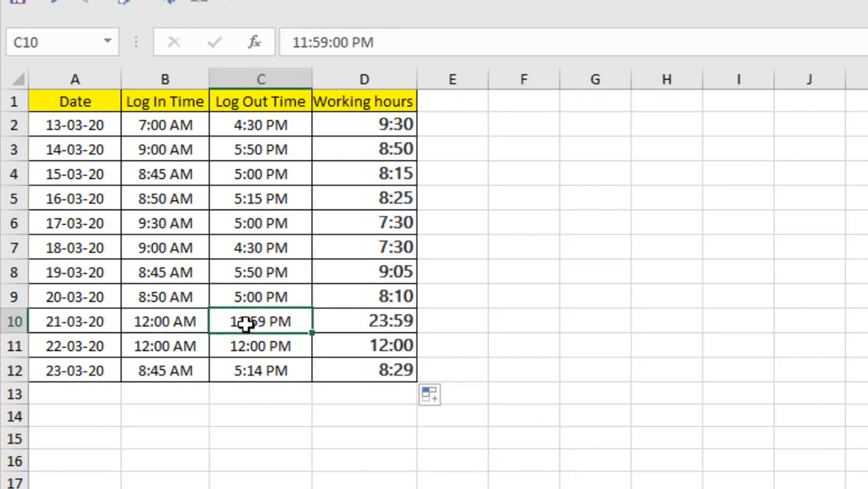